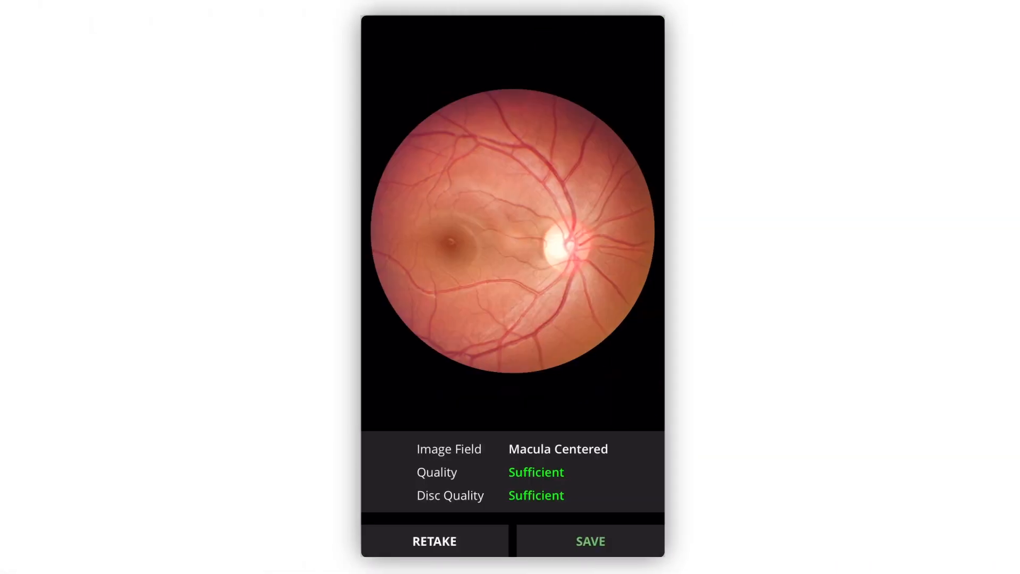
Save the captured macula-centered retinal image and return to the live camera view.
left_click(433, 541)
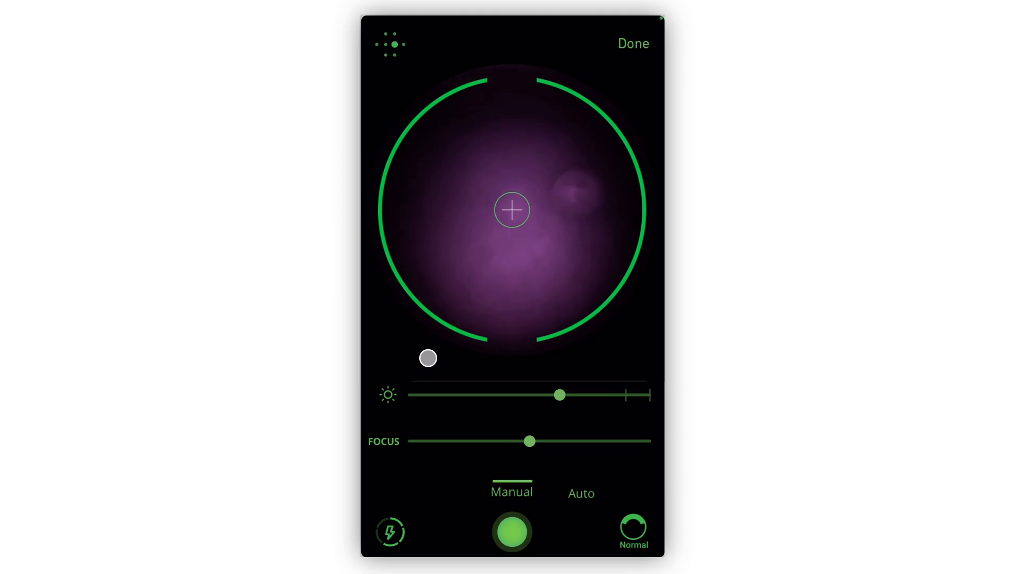
left_click(511, 531)
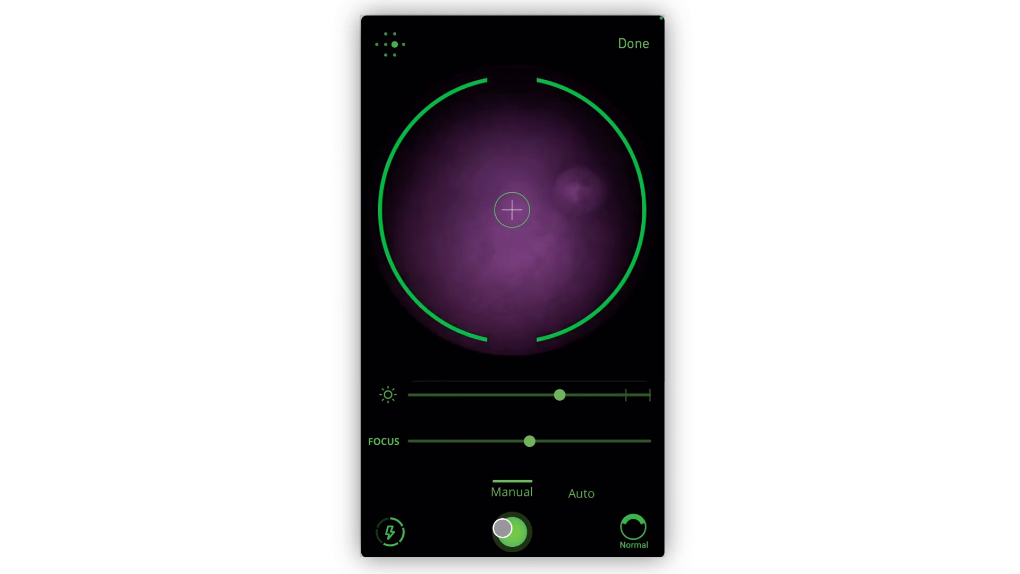
left_click(511, 533)
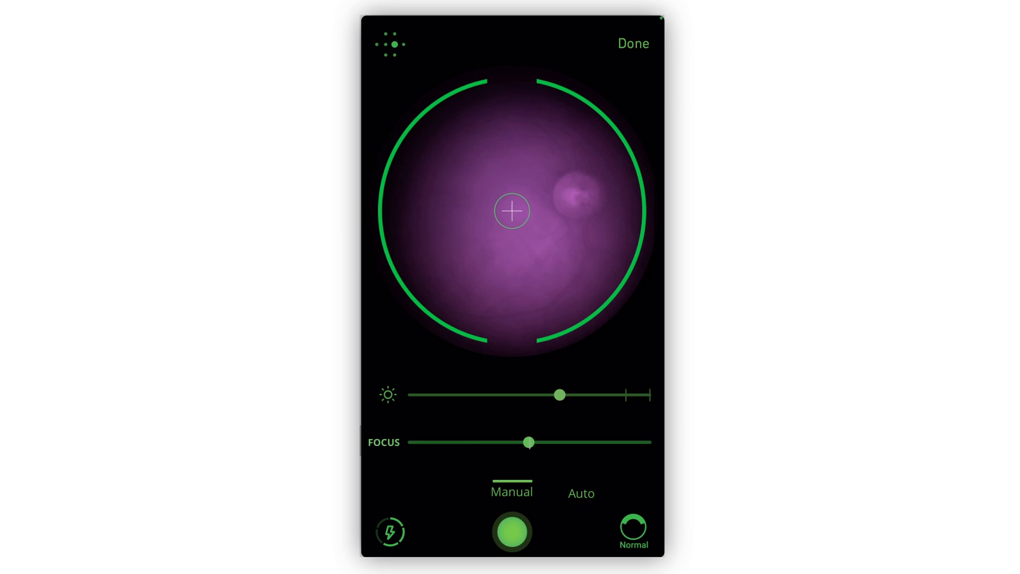
left_click_drag(528, 442, 582, 442)
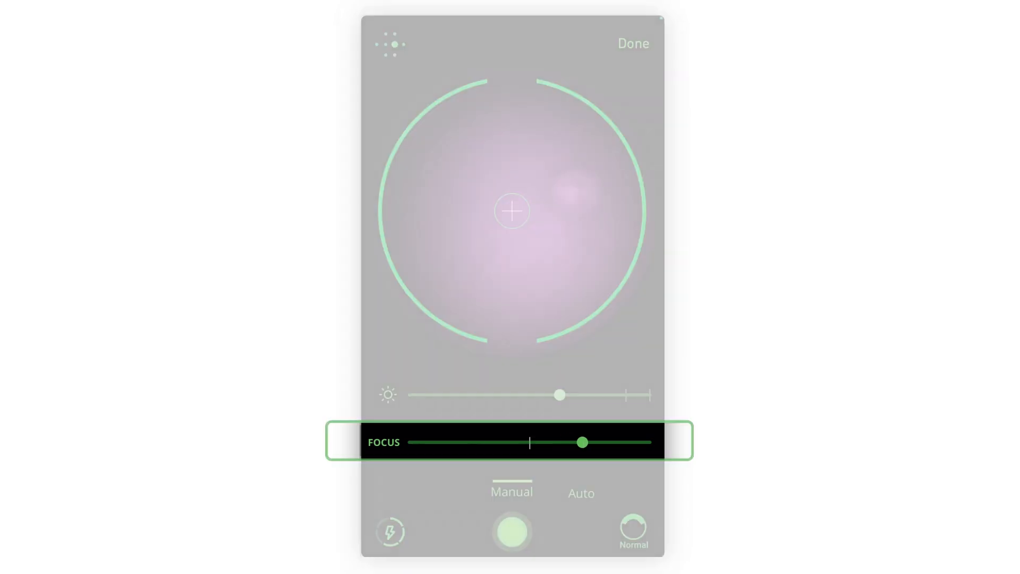
left_click_drag(582, 442, 446, 443)
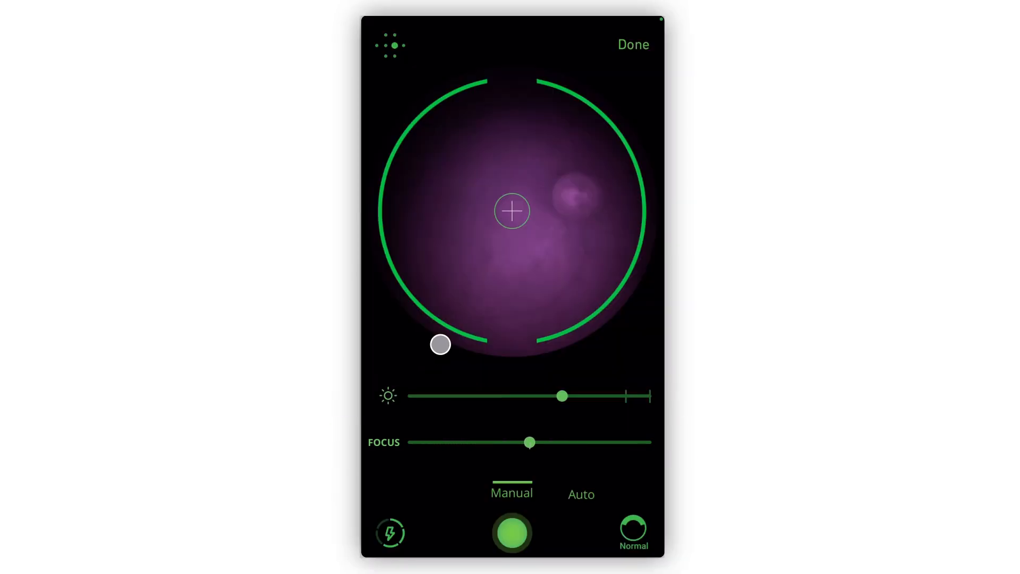
Set a focus point on the fundus, drag the manual focus below midpoint, then switch to Auto.
left_click(537, 245)
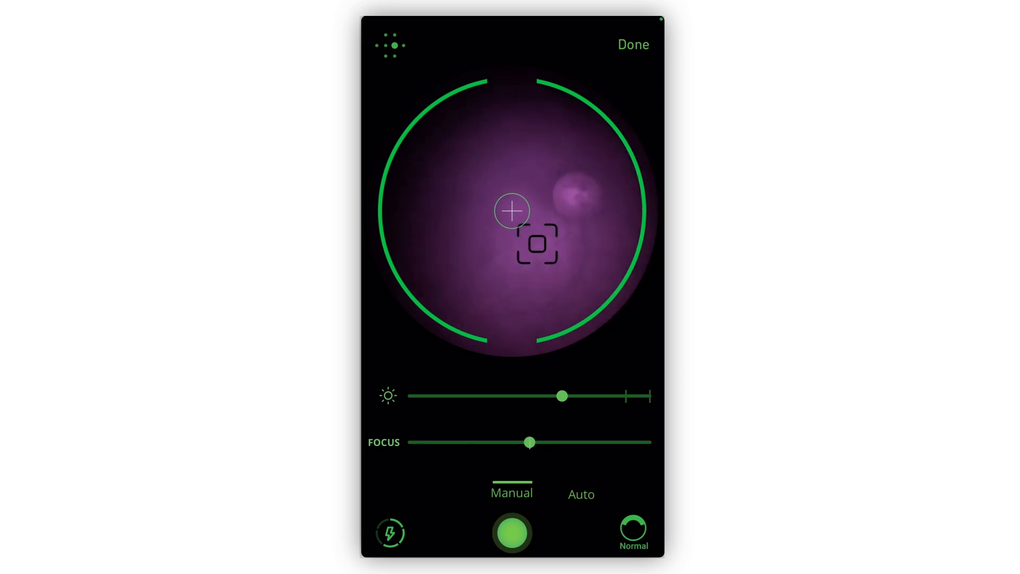
left_click_drag(530, 442, 496, 443)
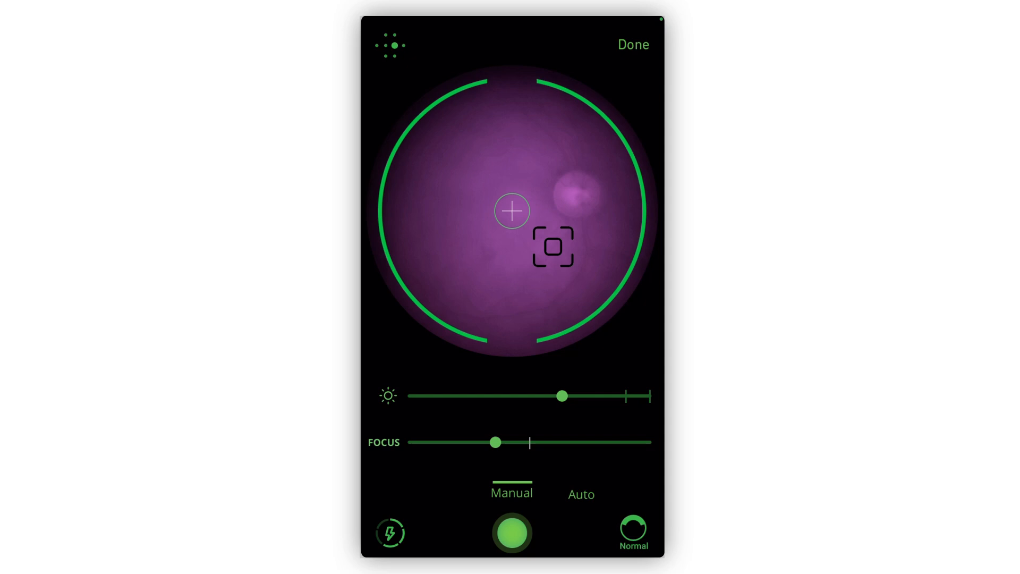
left_click_drag(495, 442, 483, 443)
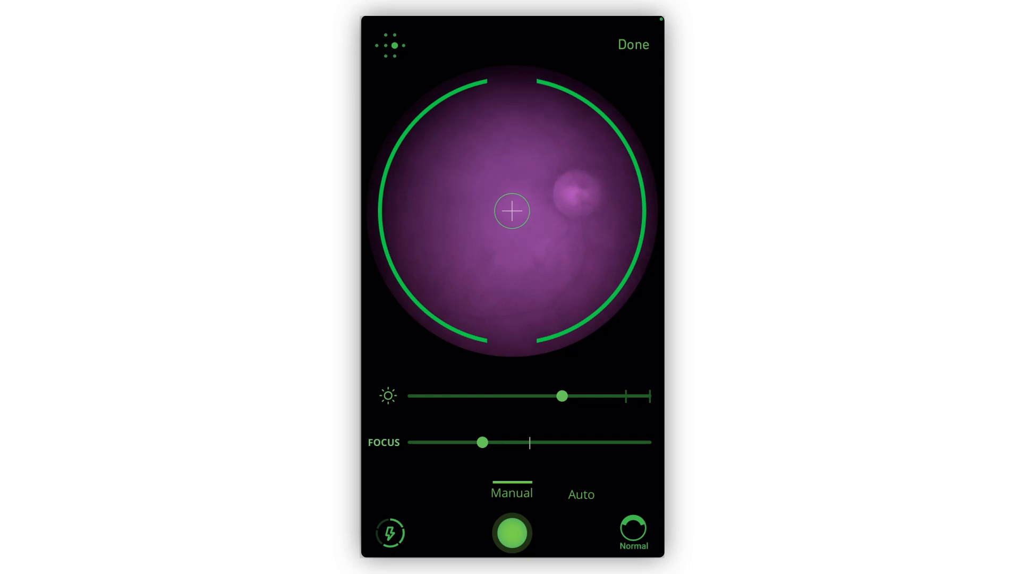
left_click(580, 494)
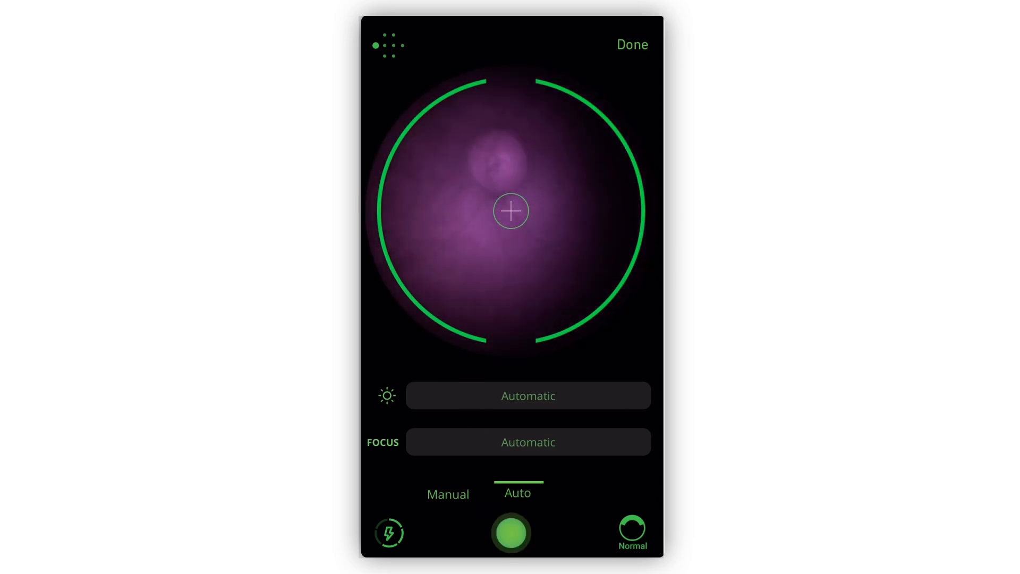
Finish capturing with Done and return to the Exams list.
left_click(630, 45)
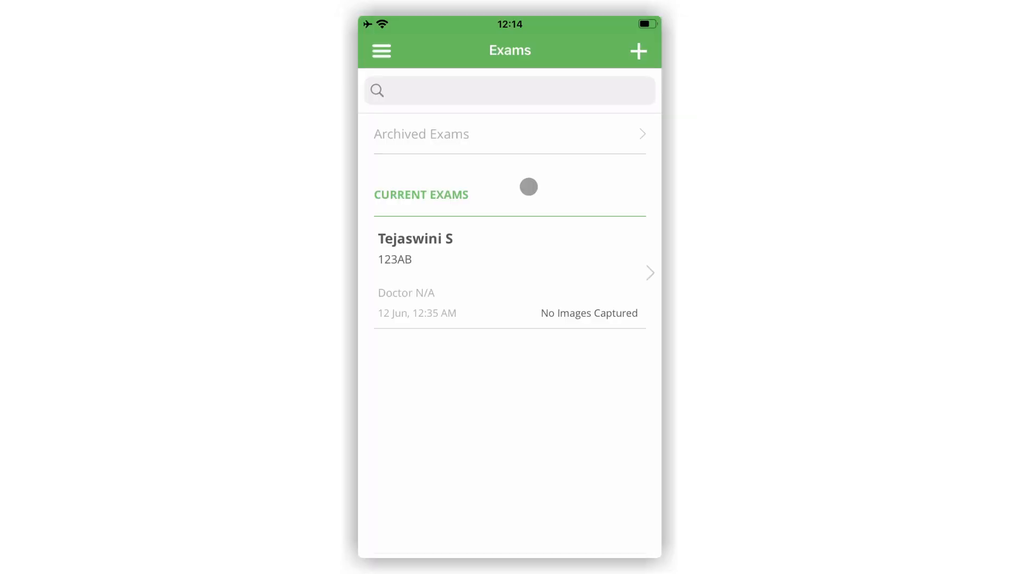
Open Contact Support from the Exams screen's main menu.
left_click(382, 51)
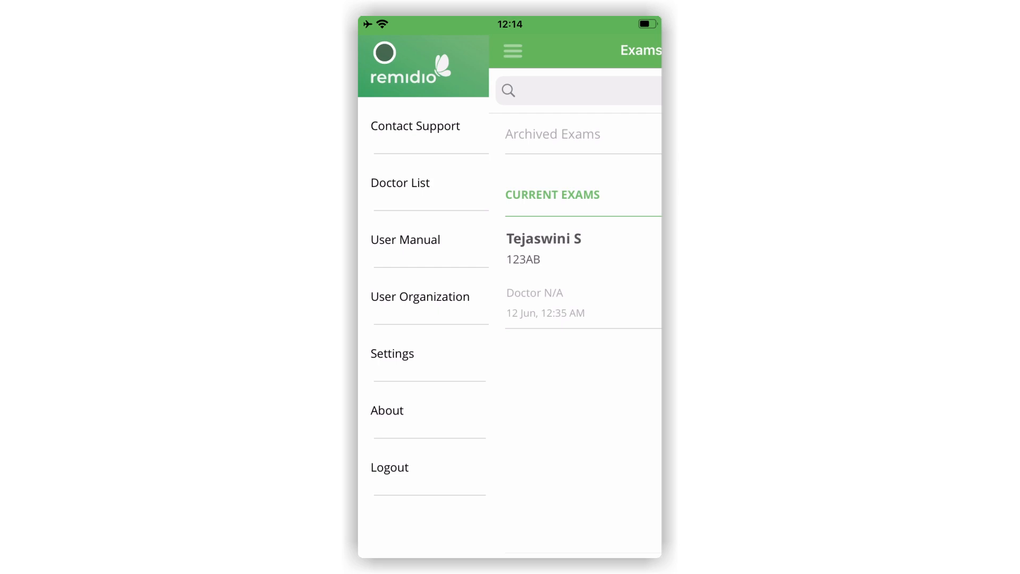
left_click(415, 126)
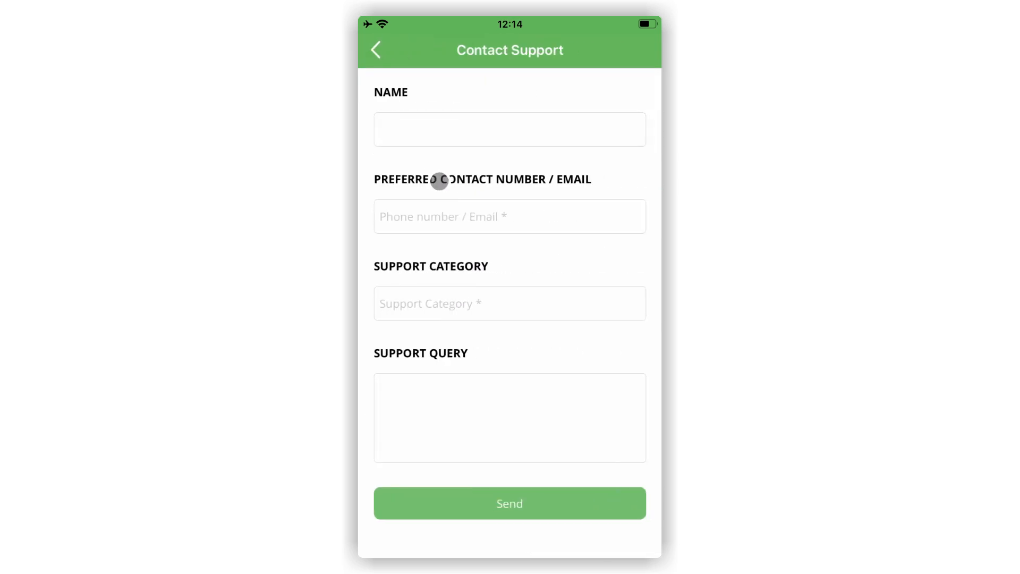